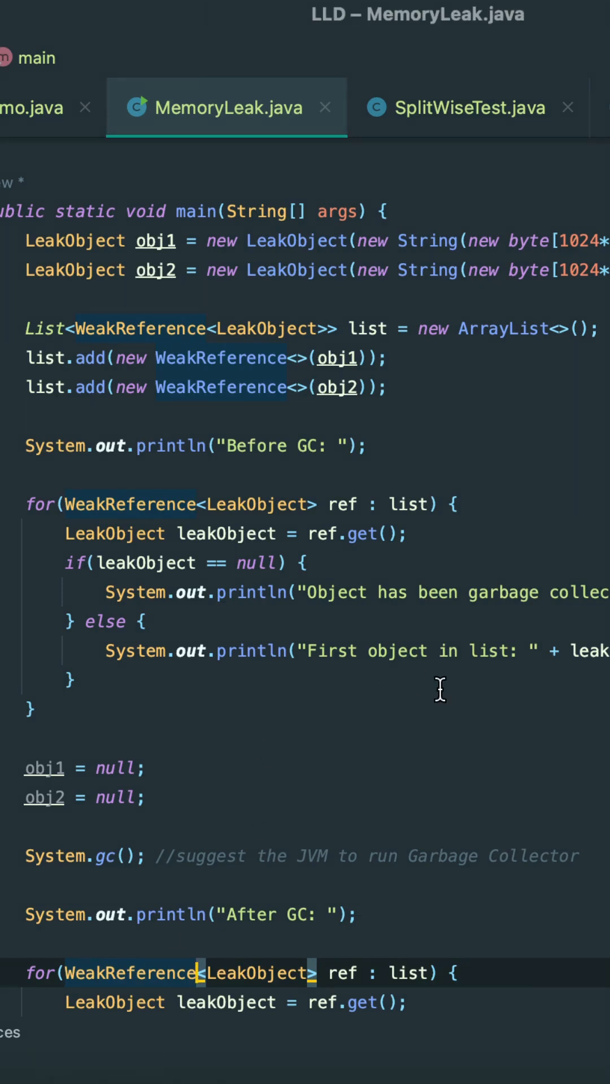
pyautogui.moveTo(331, 637)
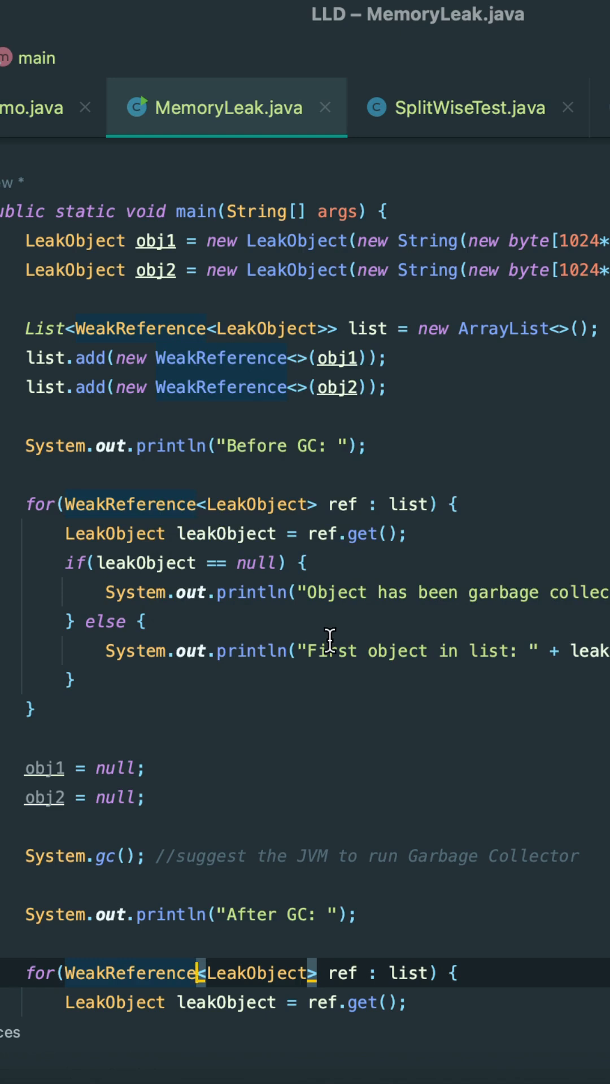
pyautogui.moveTo(326, 612)
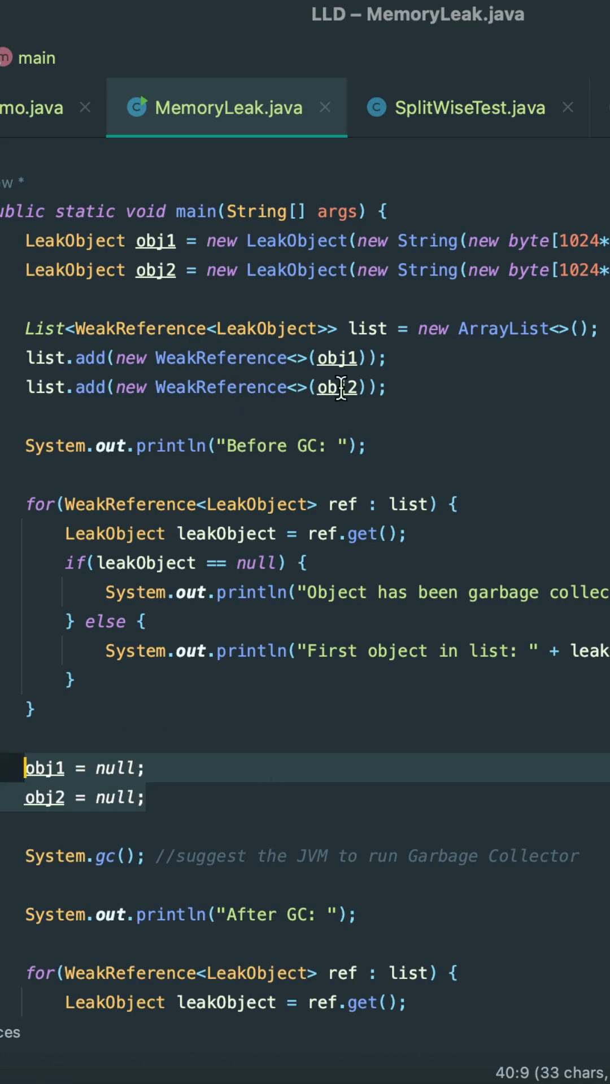
pyautogui.moveTo(472, 504)
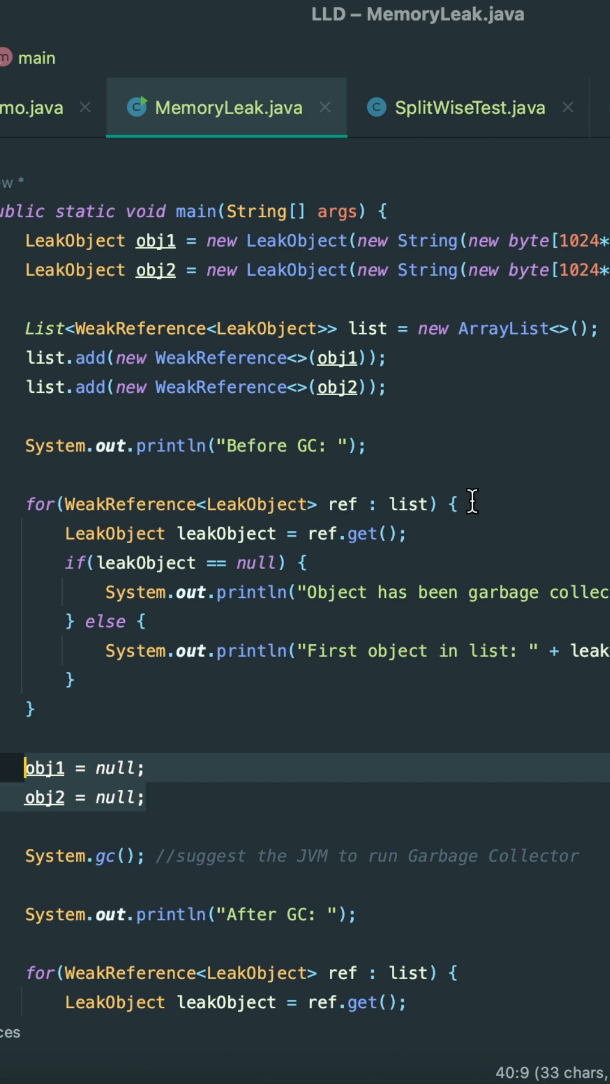
pyautogui.moveTo(173, 330)
pyautogui.write('S')
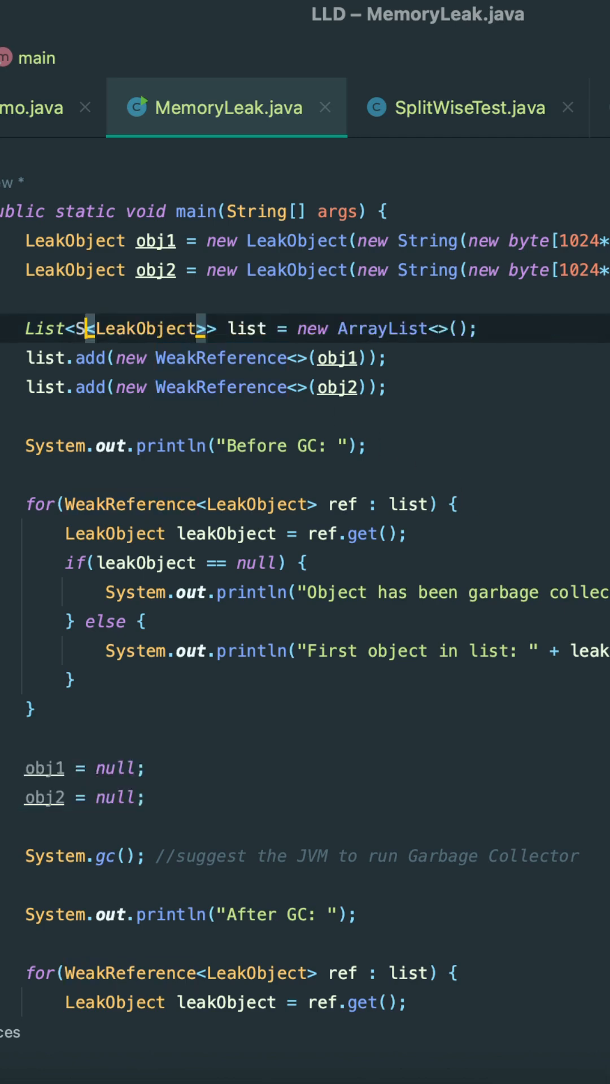
# Step: Replace WeakReference with SoftReference in the list declaration, both add calls and the for-each loop
pyautogui.write('oftReference')
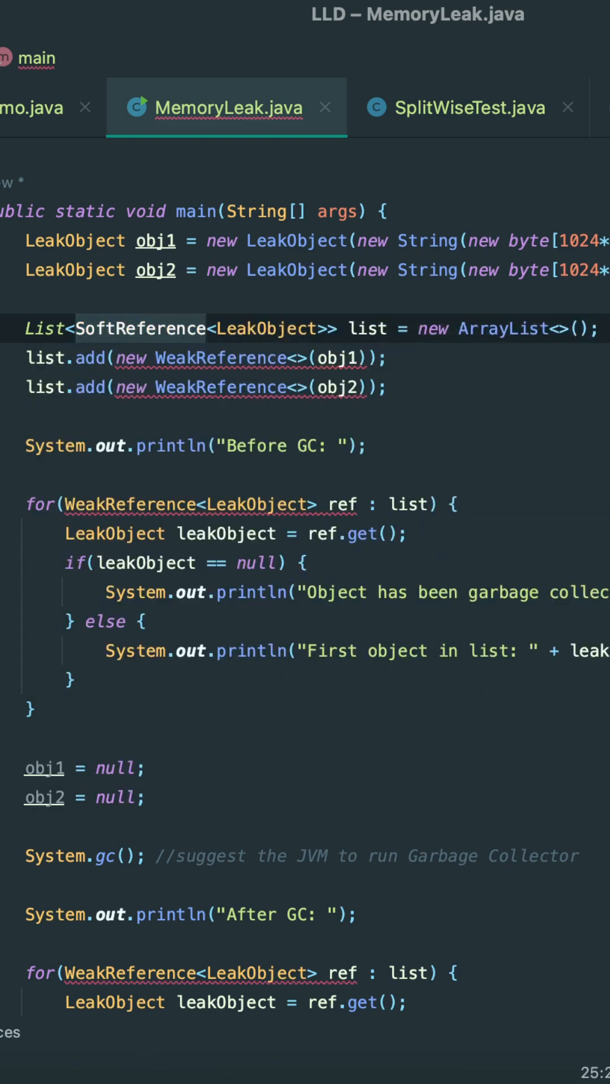
pyautogui.write('SoftReference')
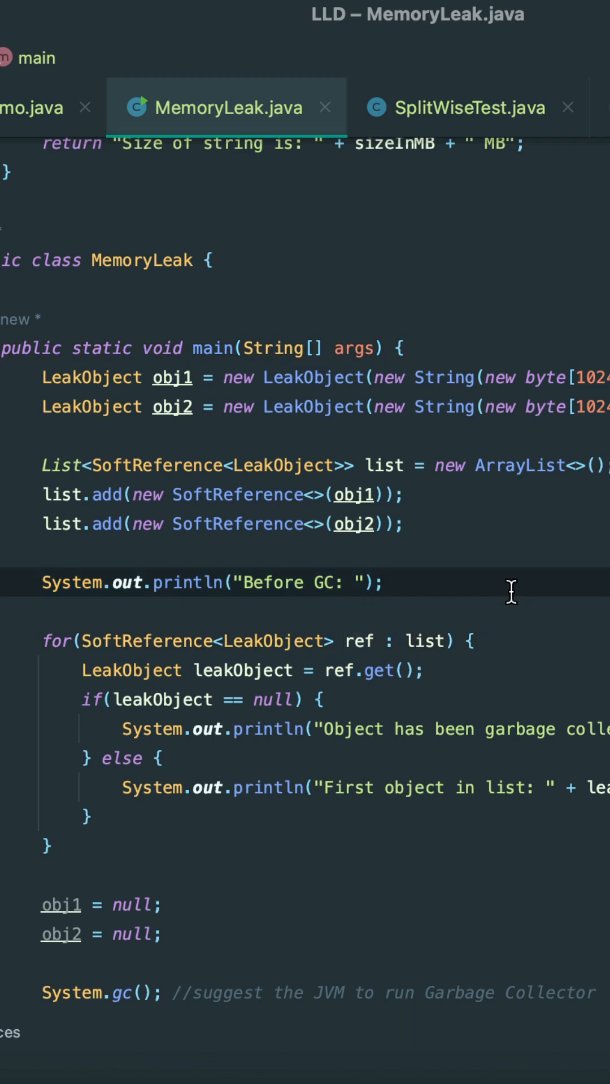
# Step: Insert a try/catch loop allocating new byte[10*1024*1024] up to 1000 times, catching OutOfMemoryError before the GC call
pyautogui.click(383, 583)
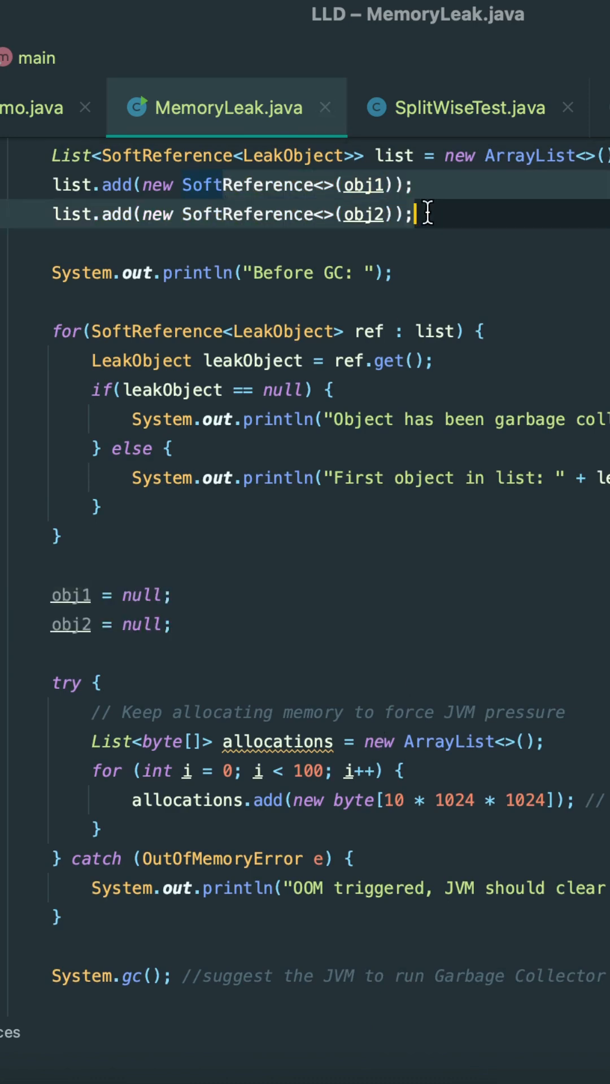
pyautogui.scroll(-3)
pyautogui.write('0')
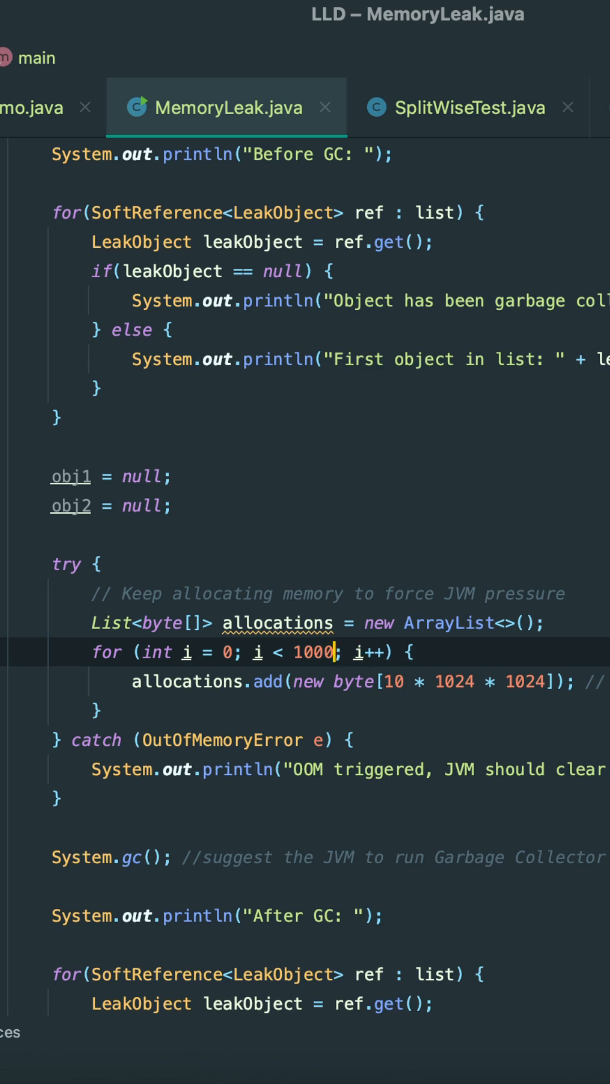
pyautogui.moveTo(149, 740)
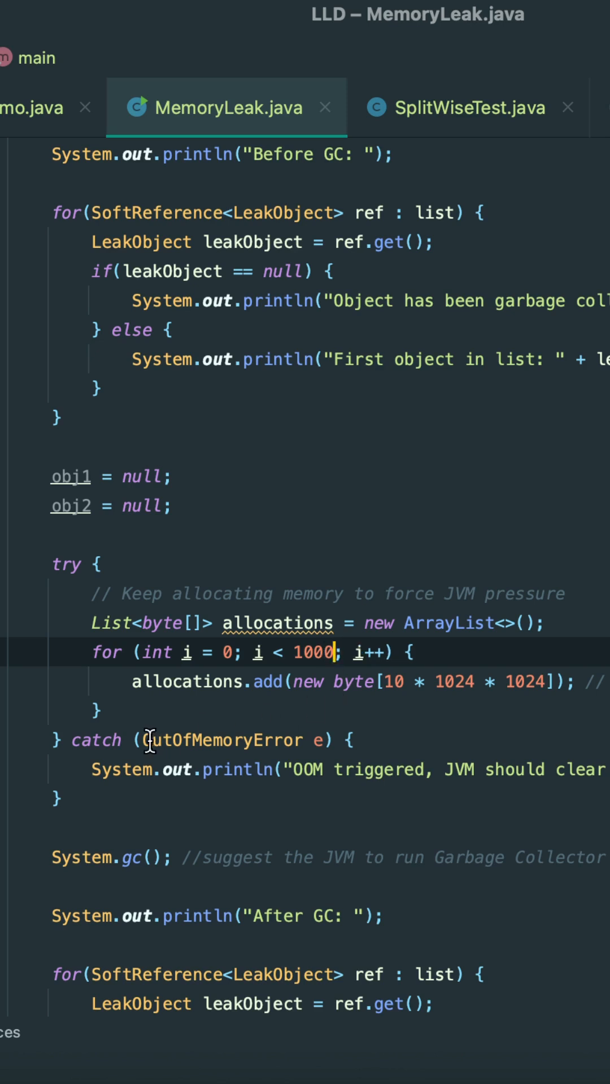